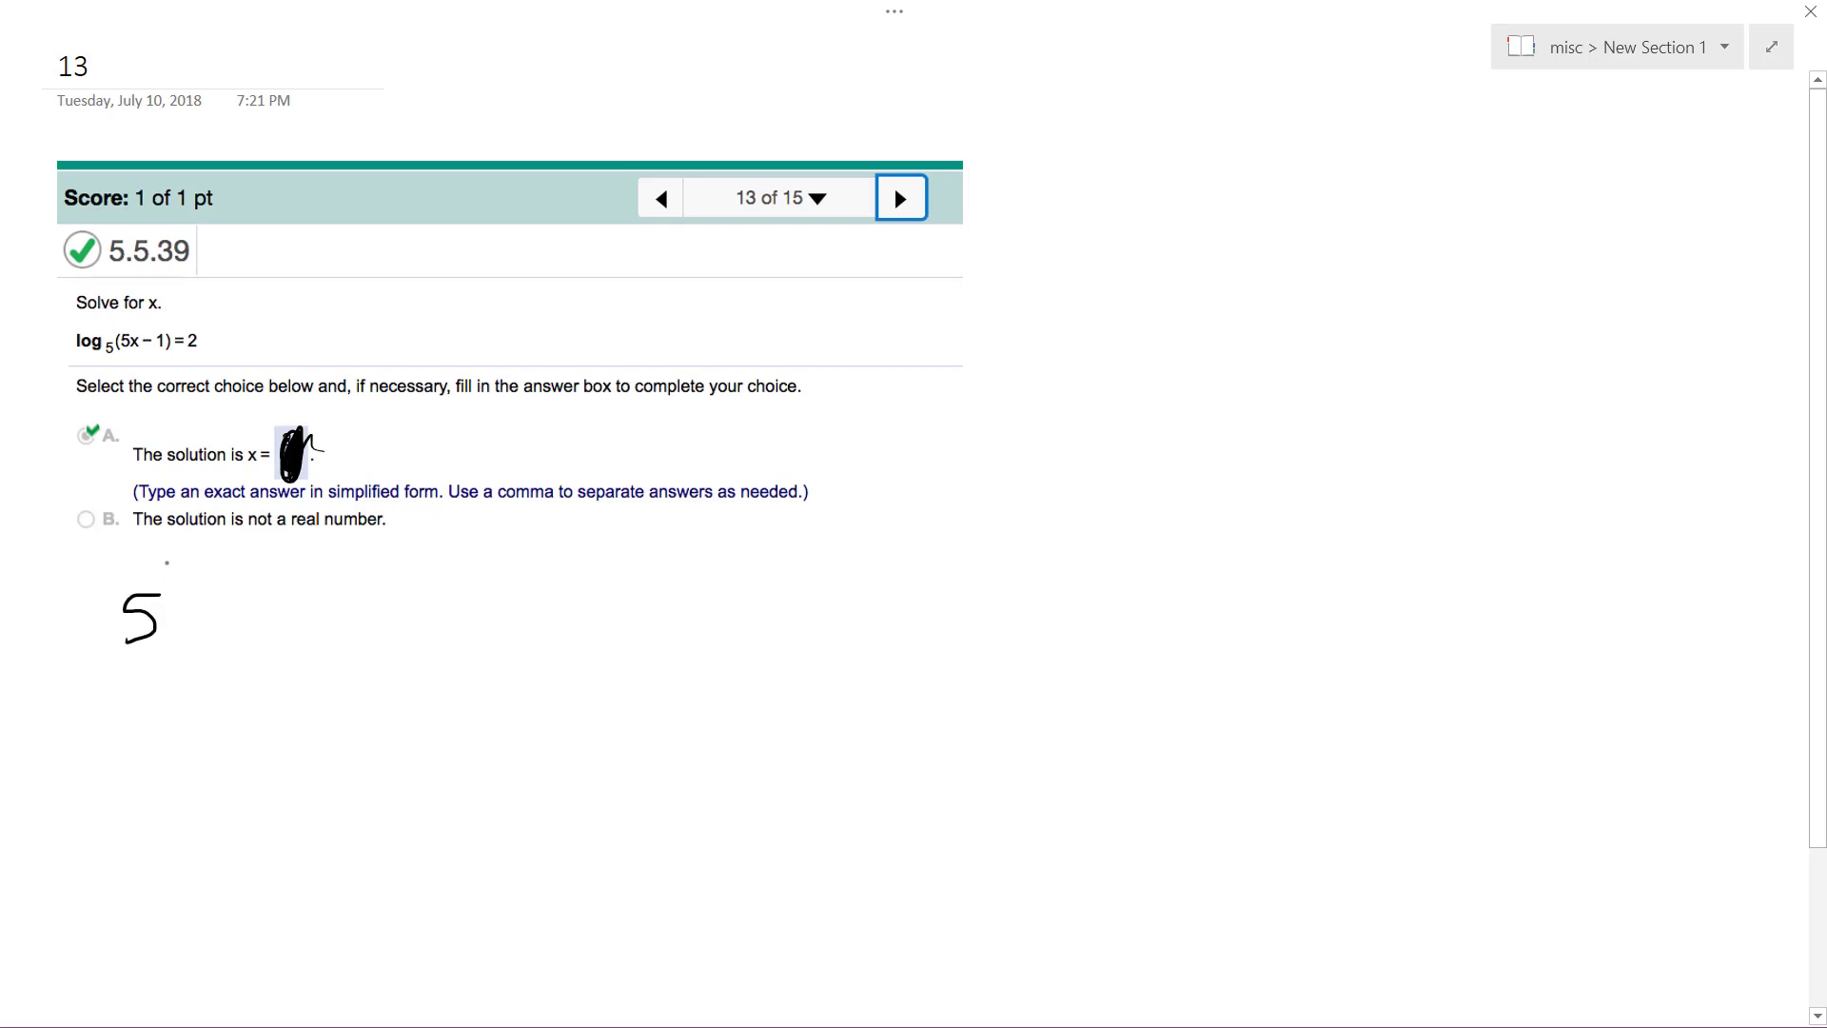
Handwrite 5² = 5x − 1 beneath the problem, solve to x = 26/5, and circle it
drag(175, 571, 228, 618)
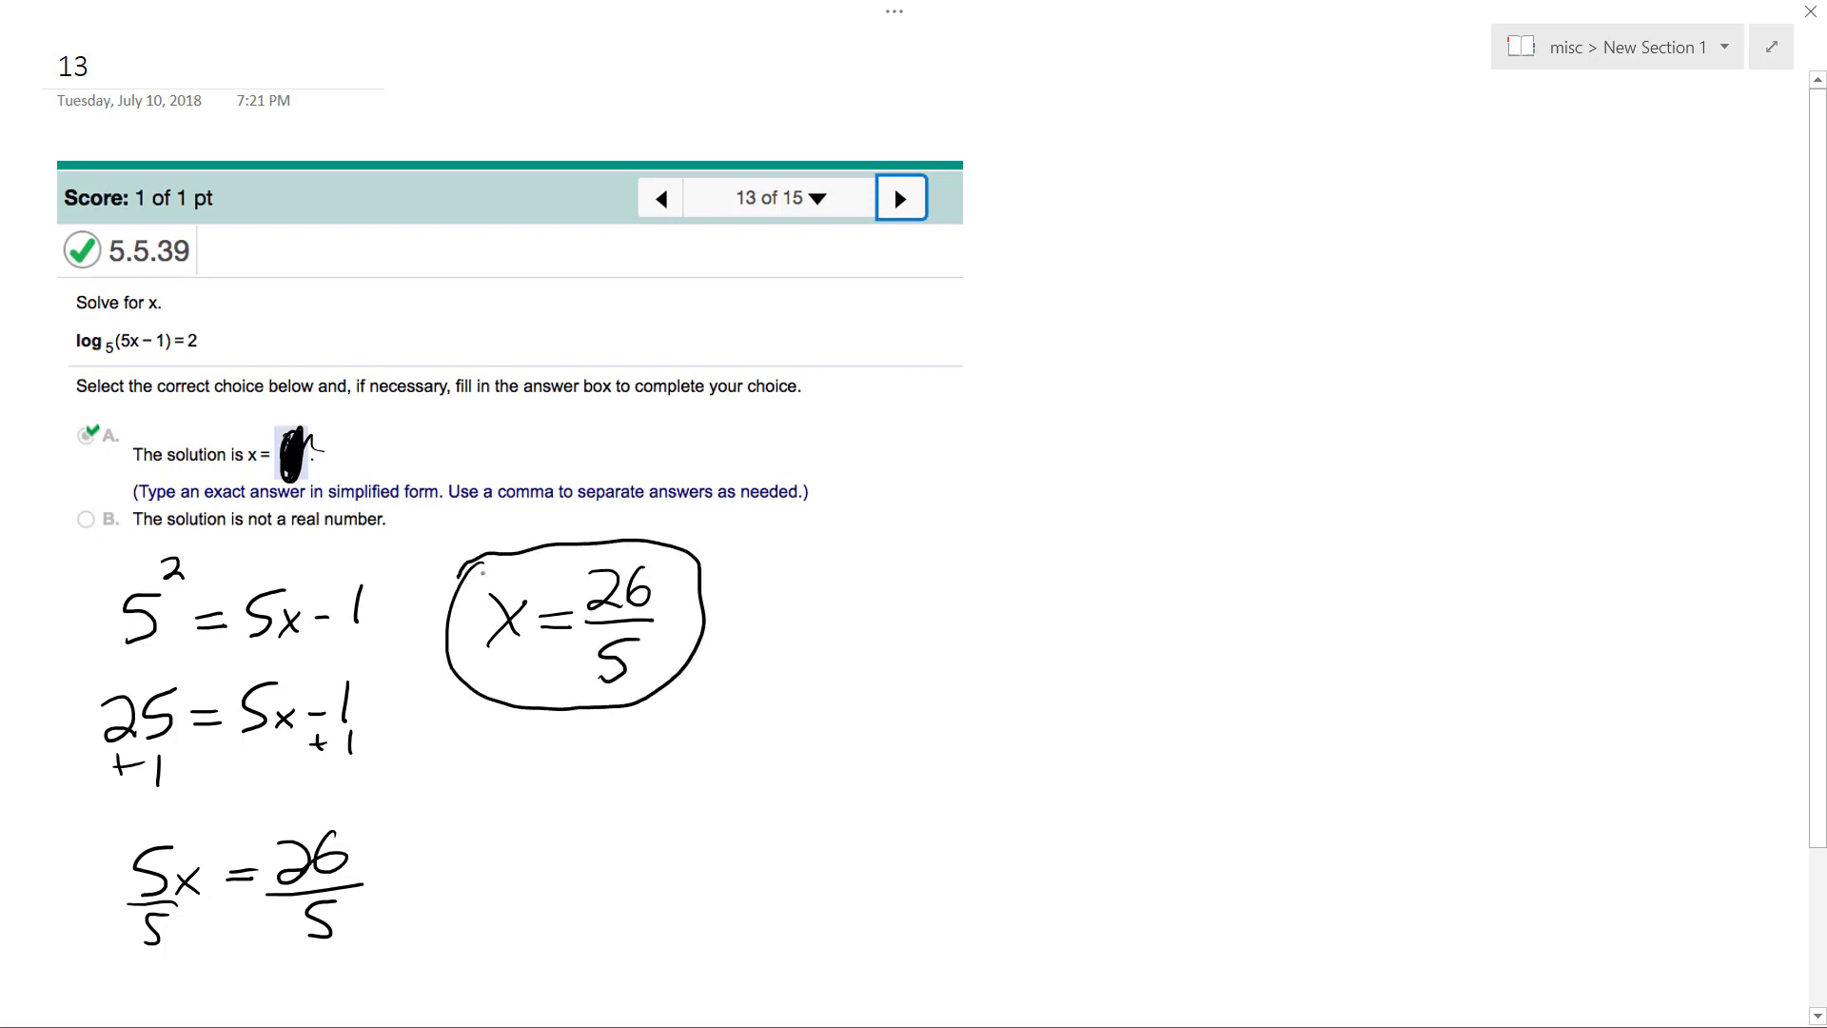
drag(872, 448, 879, 409)
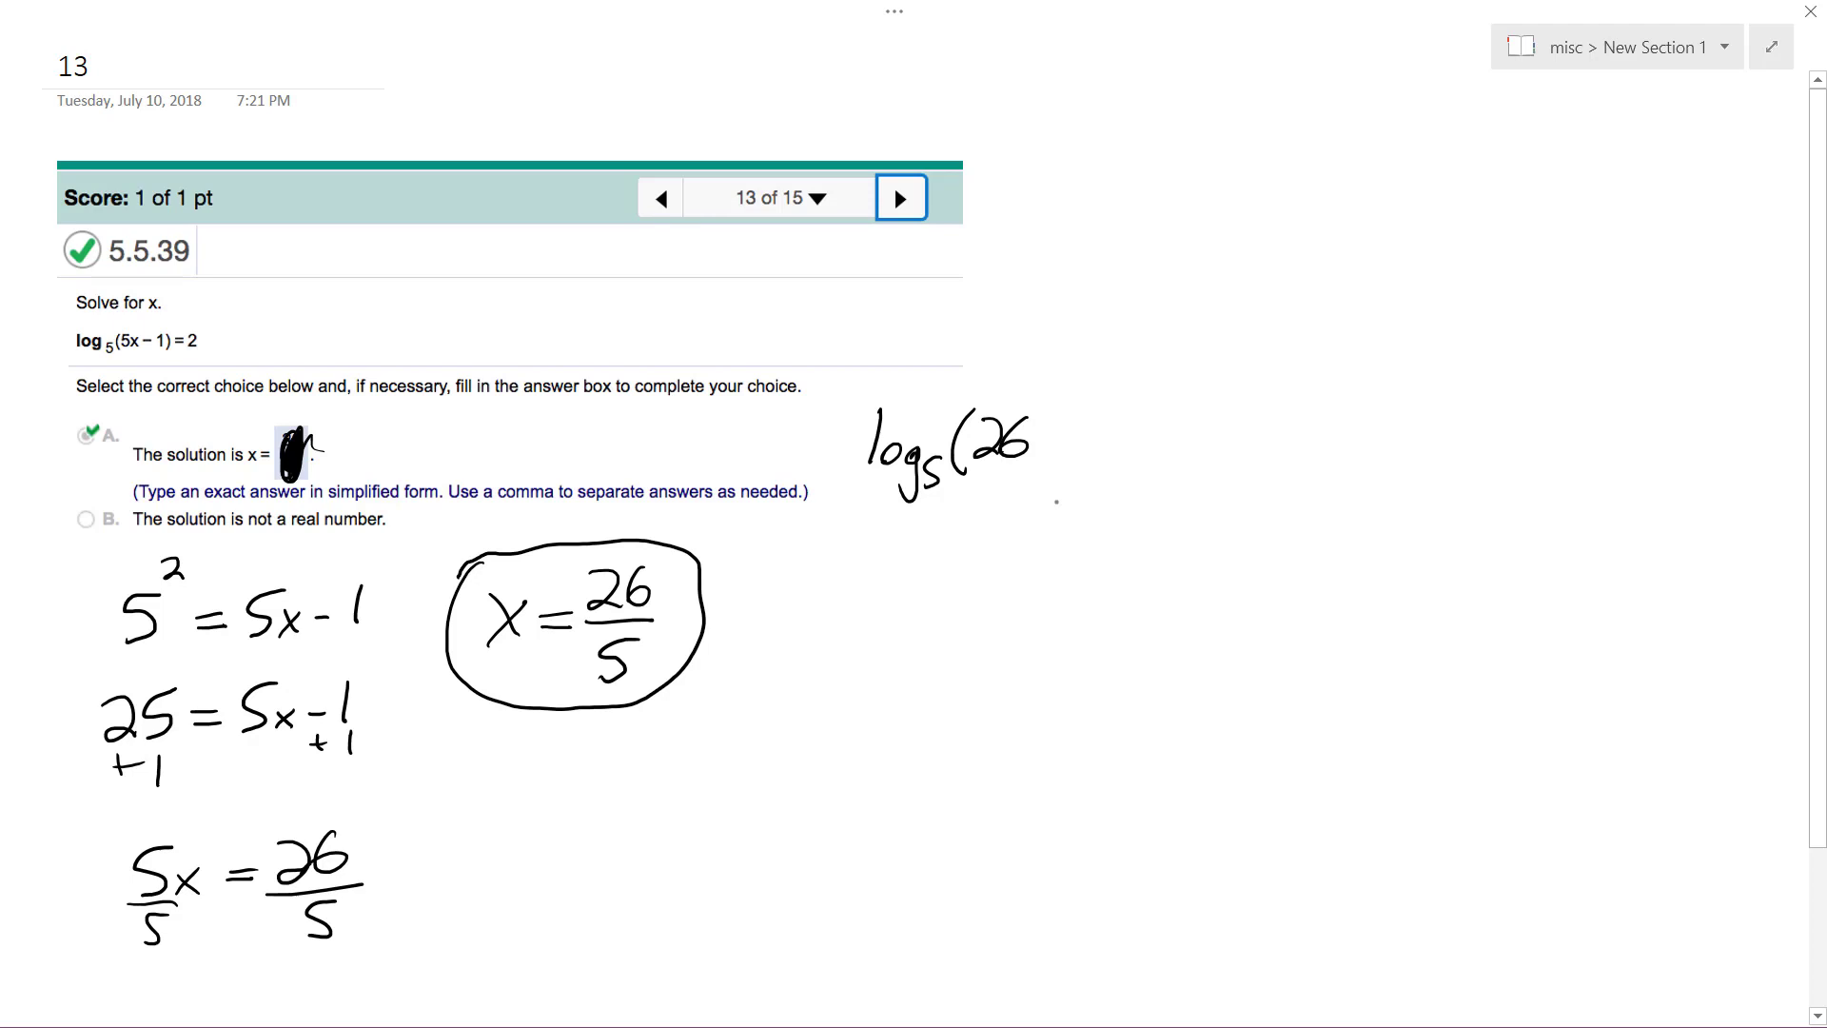
Write log5(5·26/5 − 1), simplify to log5(26 − 1) = log5 25, erasing mistakes
drag(1025, 442, 996, 461)
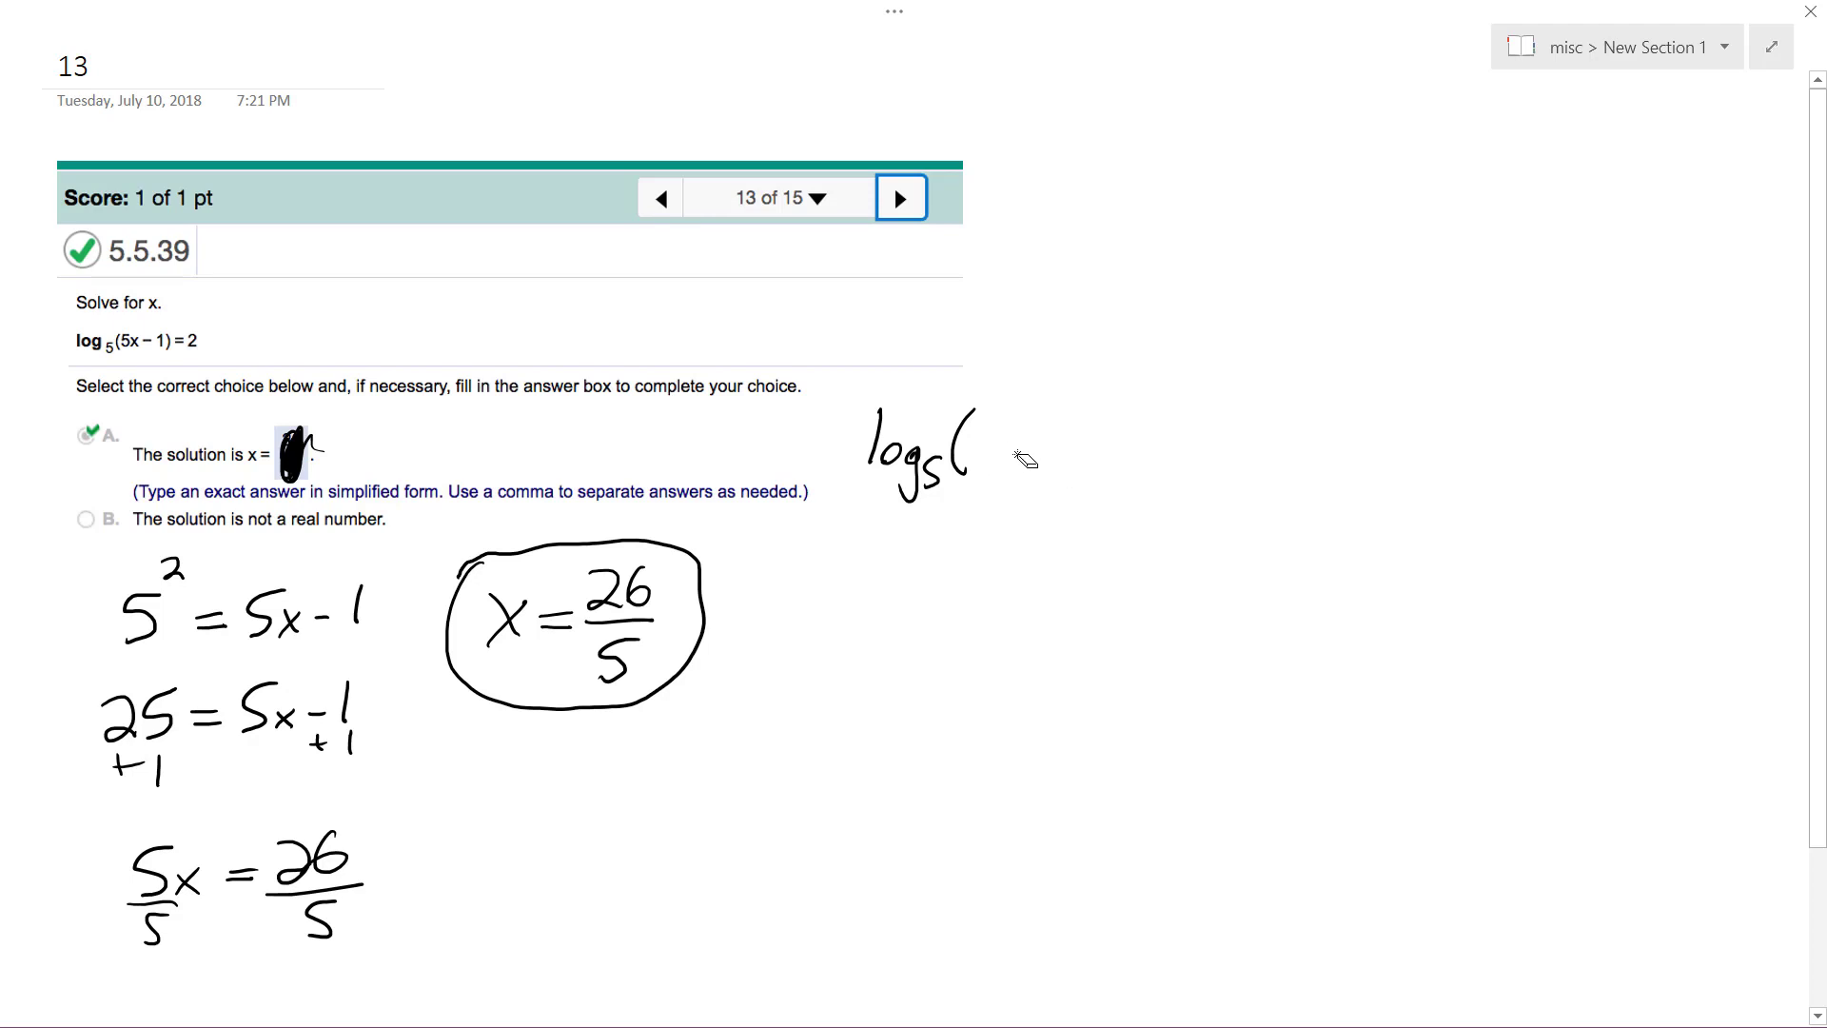
drag(965, 478, 988, 460)
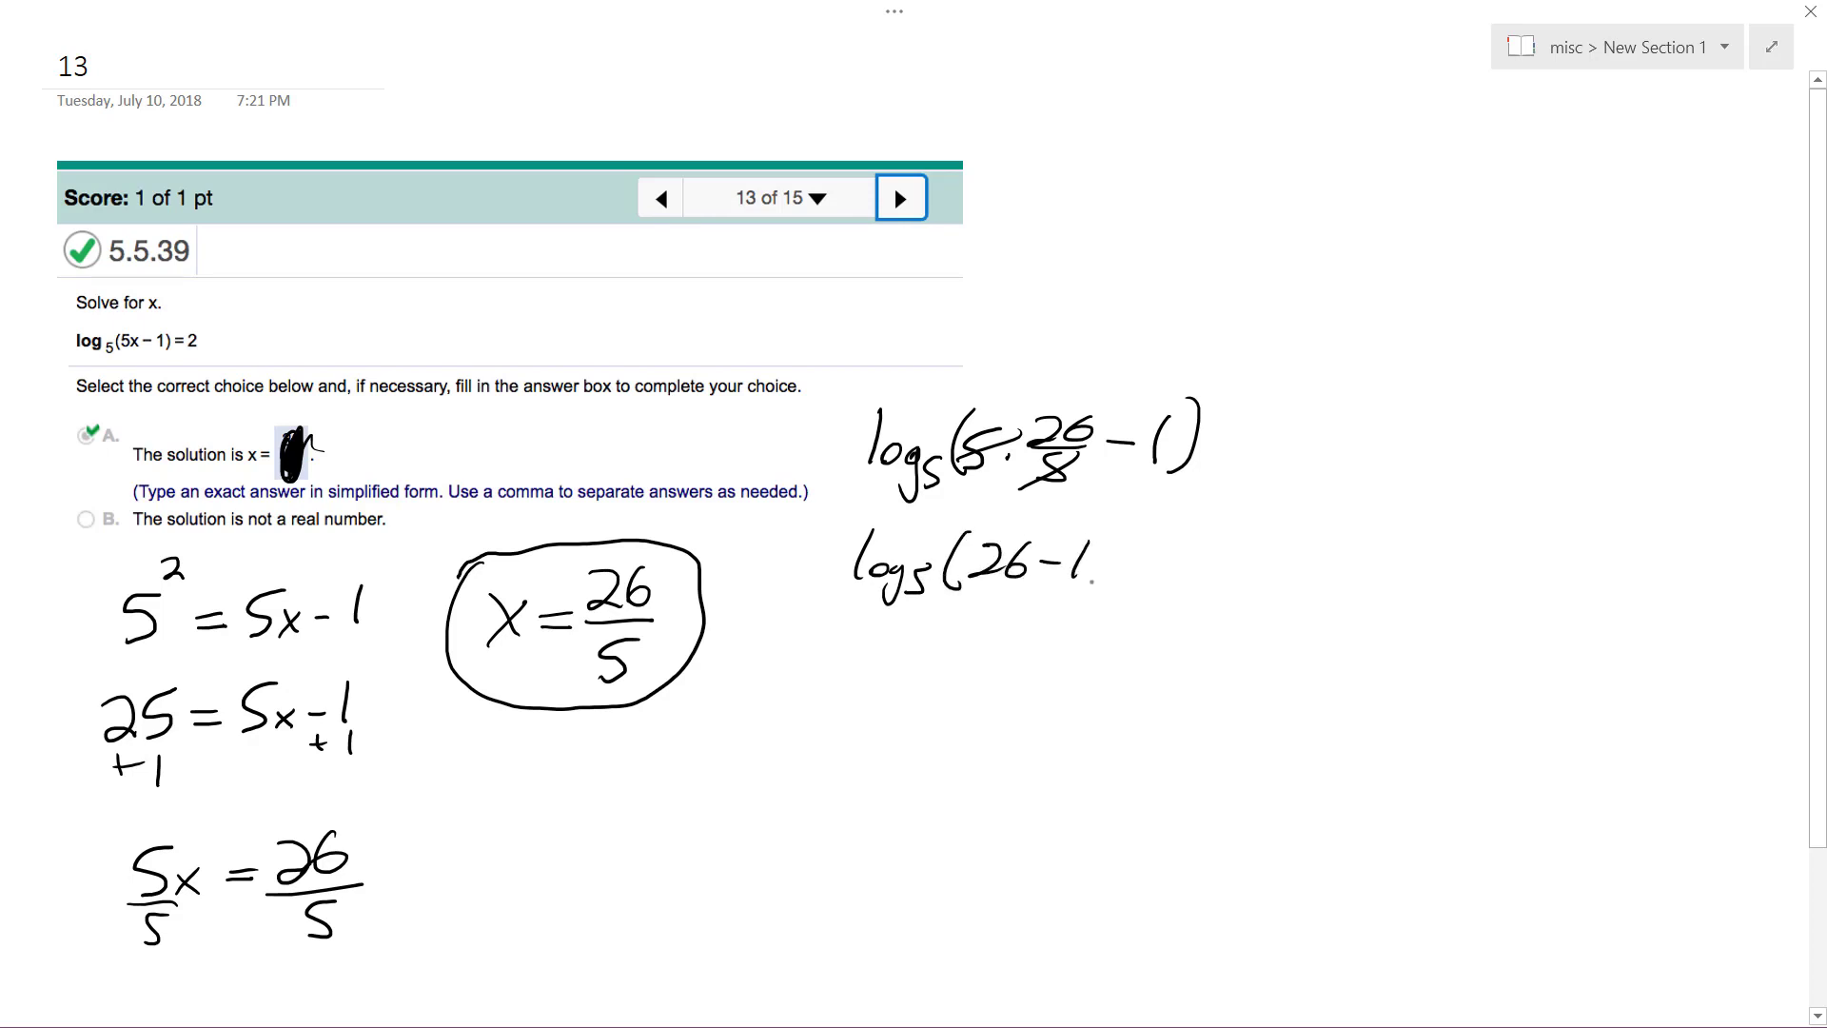
drag(1084, 559, 1252, 559)
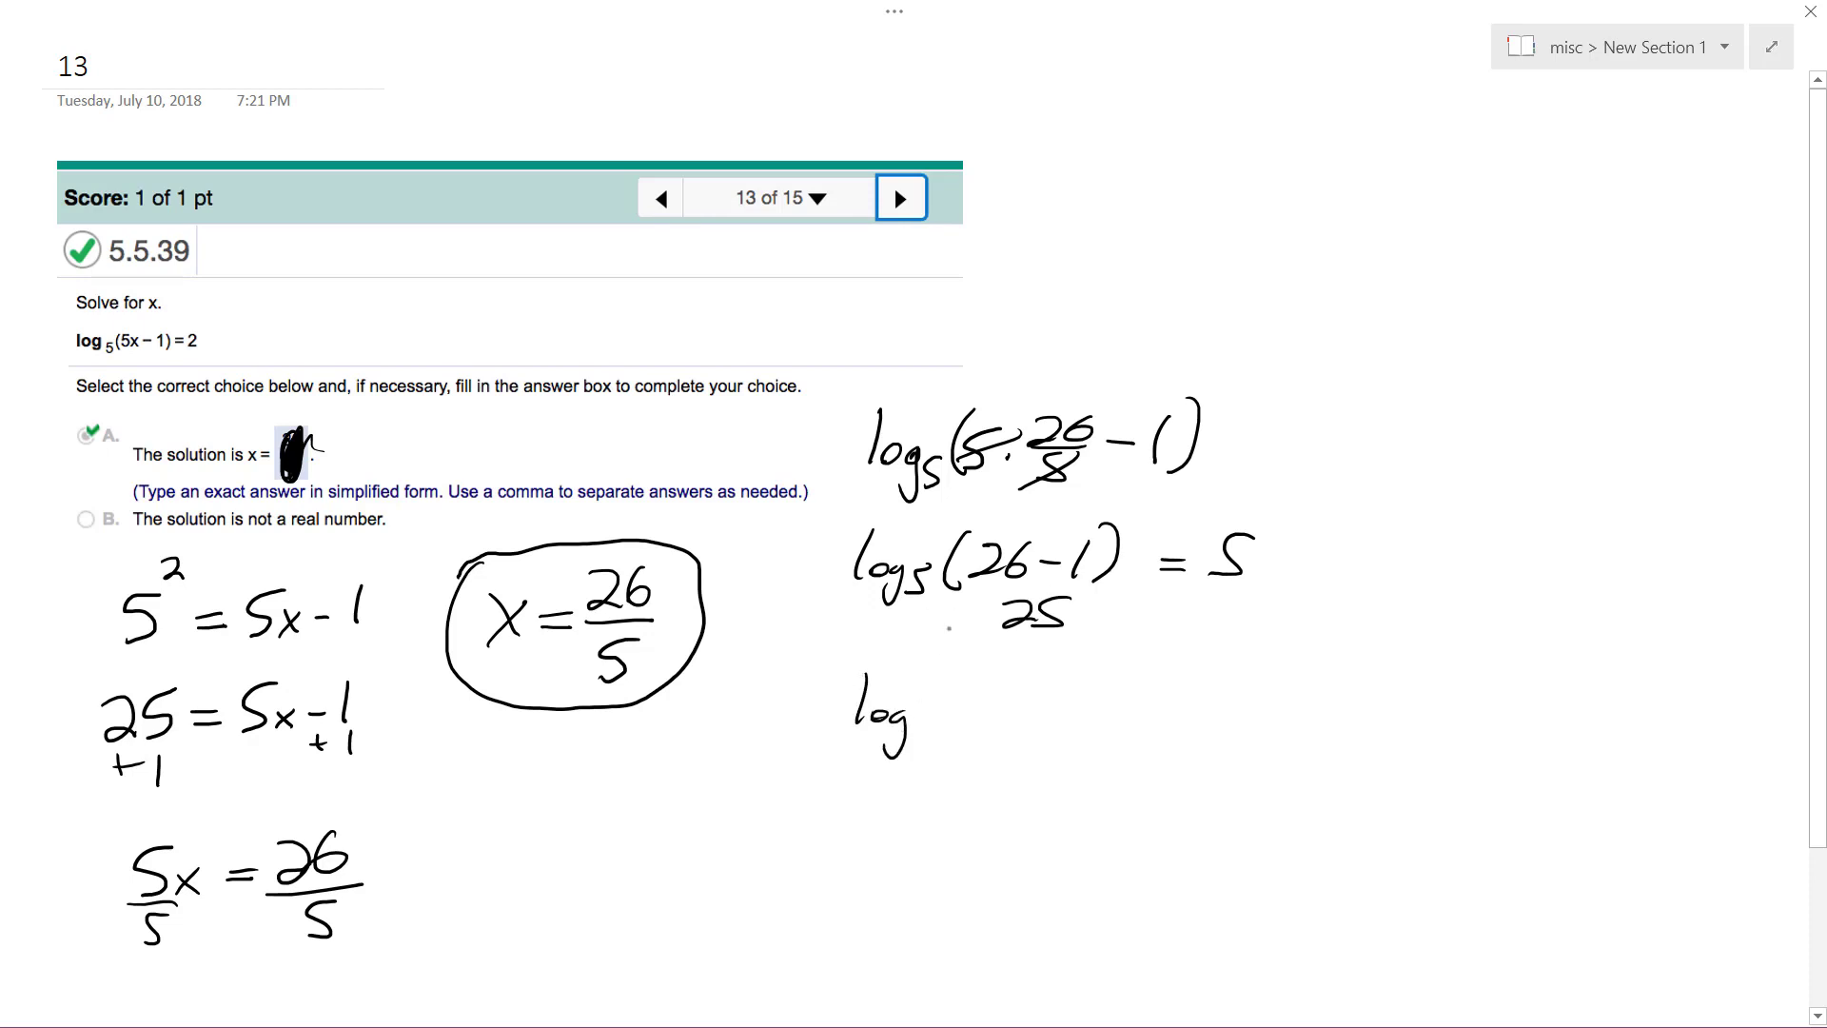
drag(1252, 559, 1189, 612)
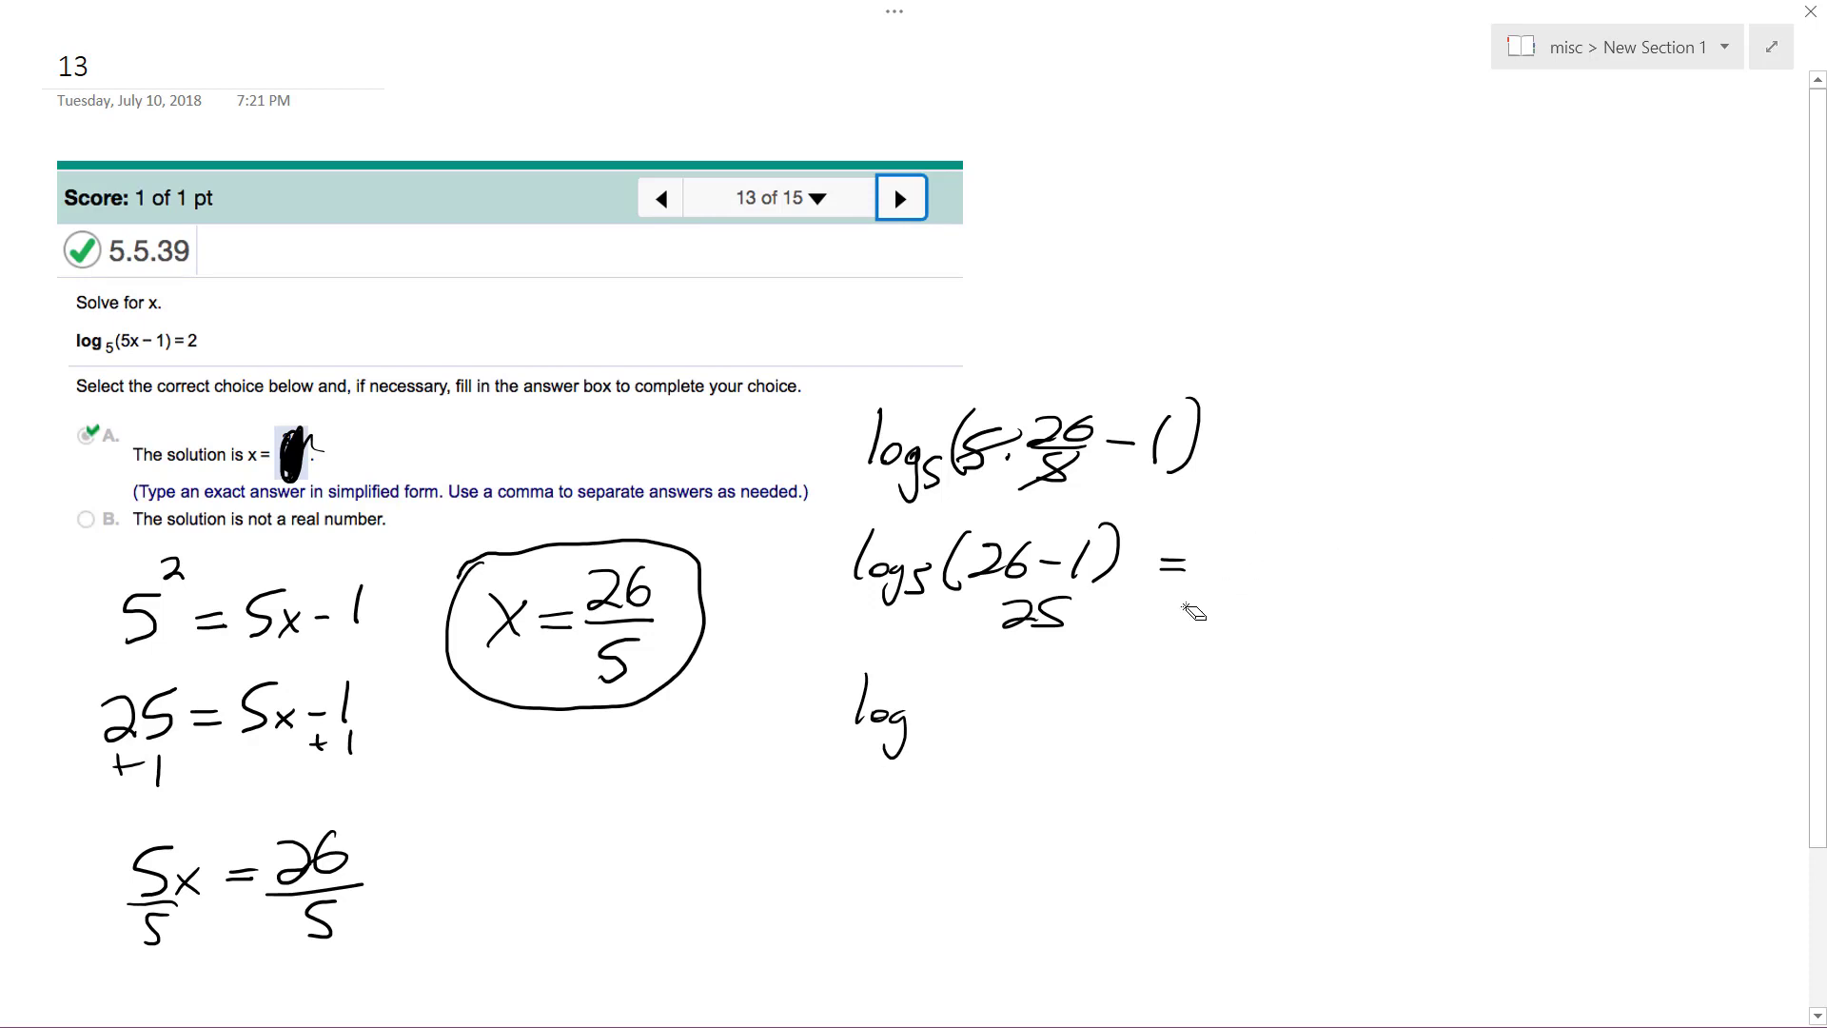